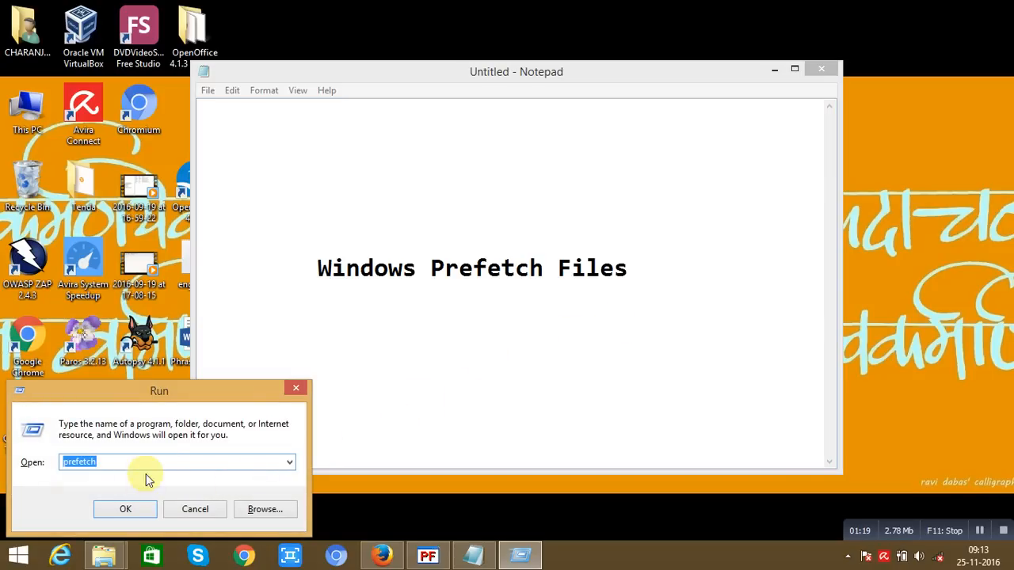
Step: Launch C:\Windows\Prefetch from the Run dialog and maximize it to browse its 278 .pf files
click(125, 509)
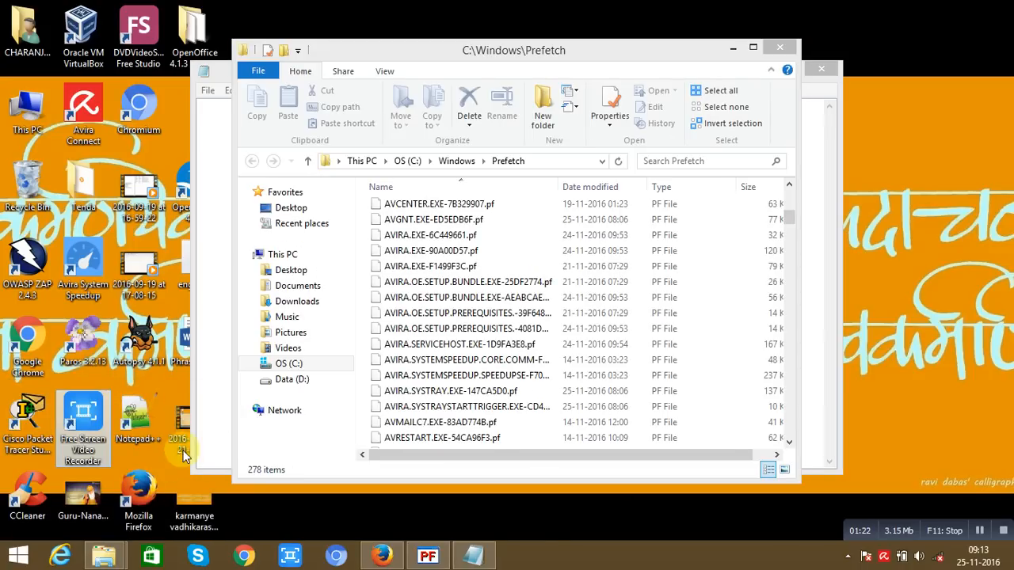
mouse_move(757, 38)
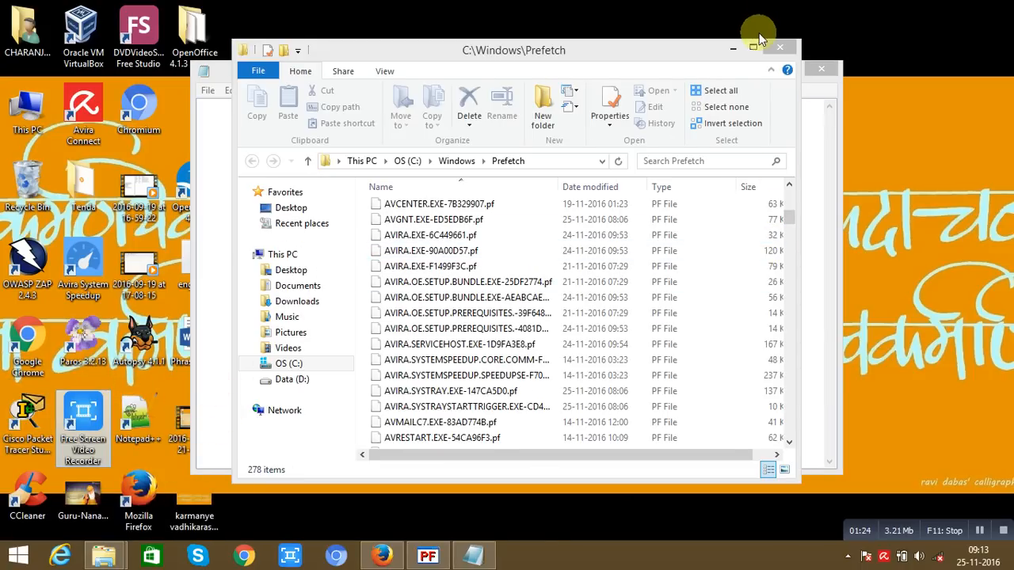
click(754, 48)
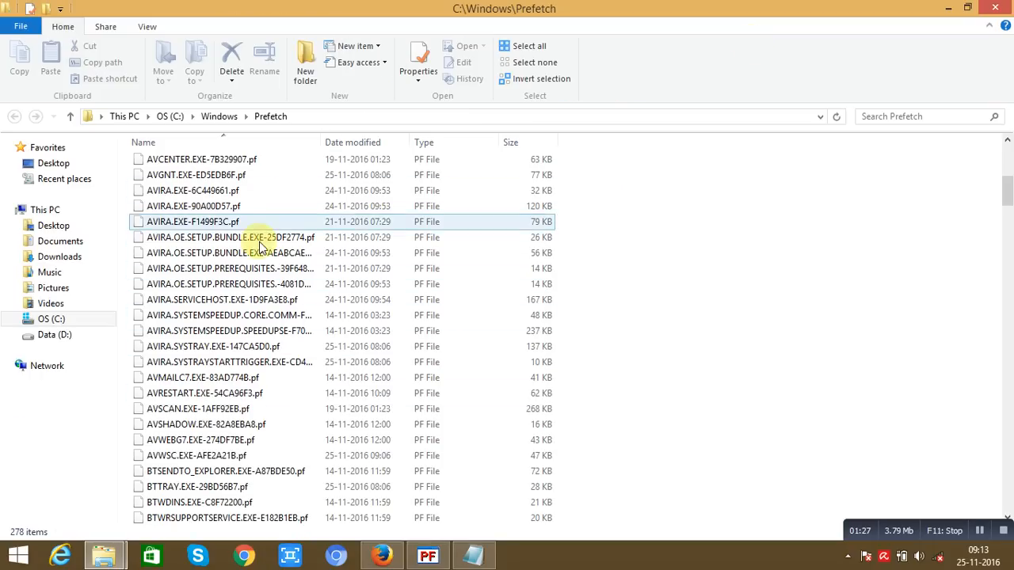
click(253, 238)
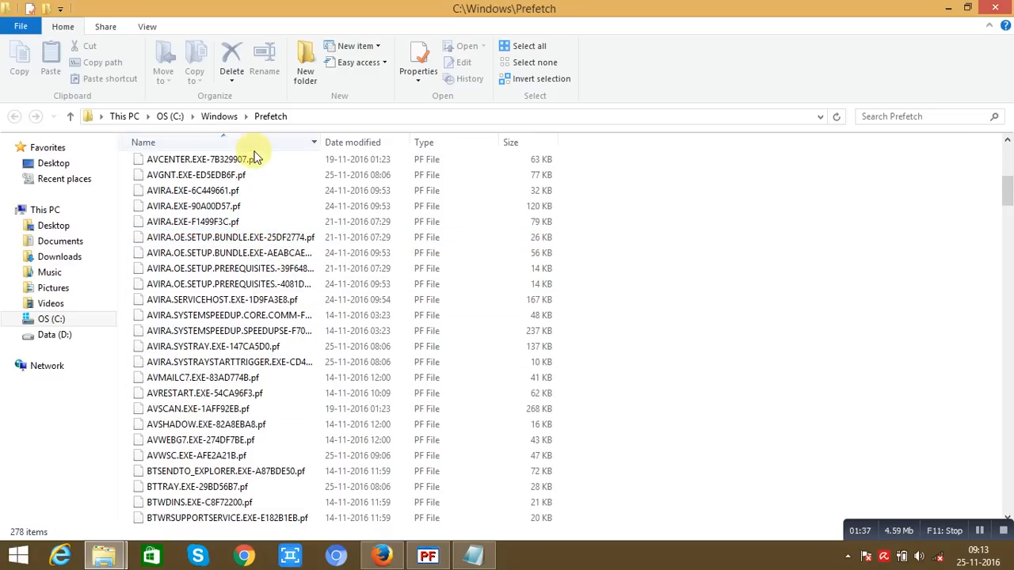
click(229, 253)
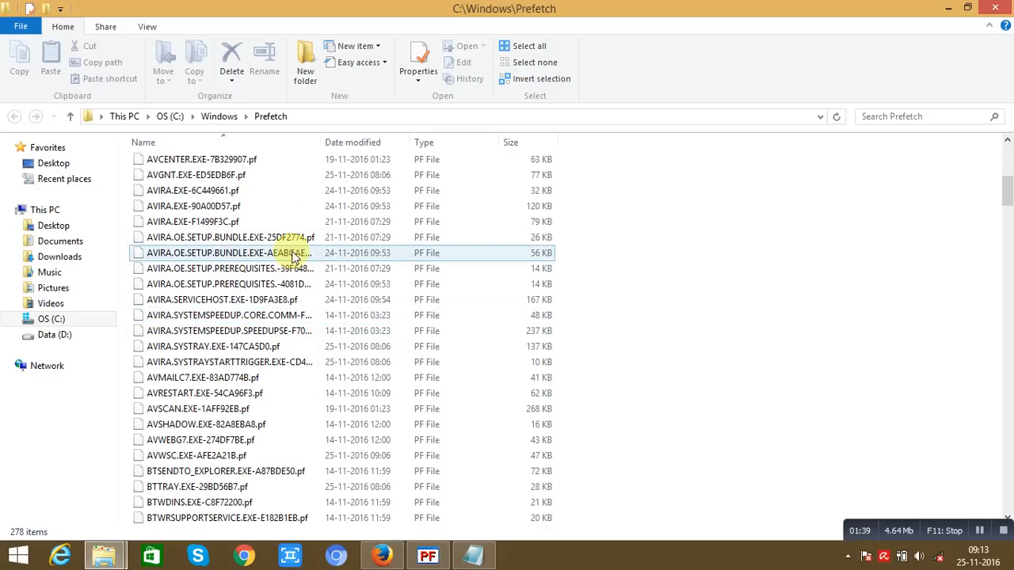
click(317, 118)
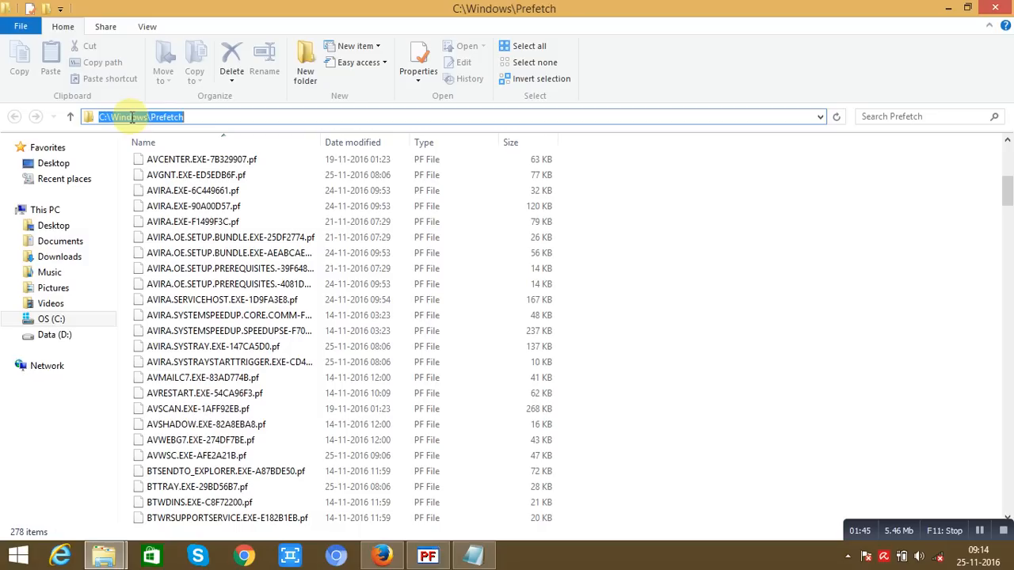
Step: Reveal the plain-text path C:\Windows\Prefetch in the address bar and select a .pf file
click(205, 117)
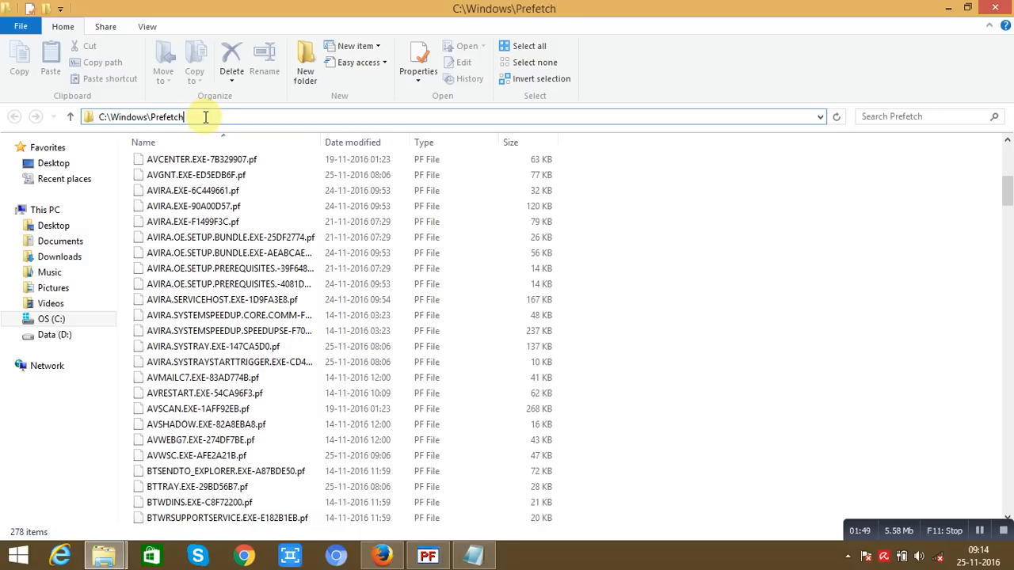
click(229, 267)
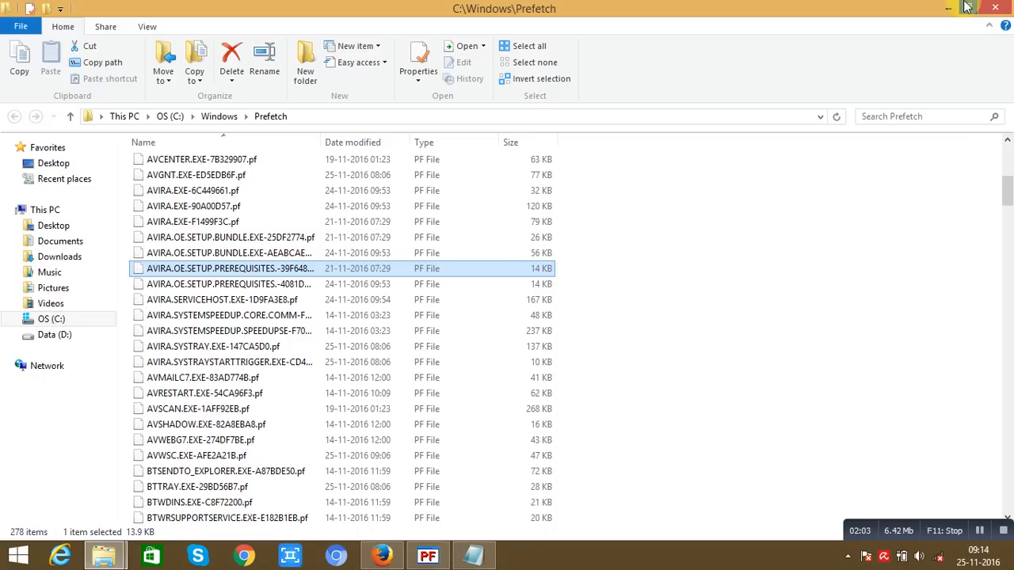
mouse_move(947, 8)
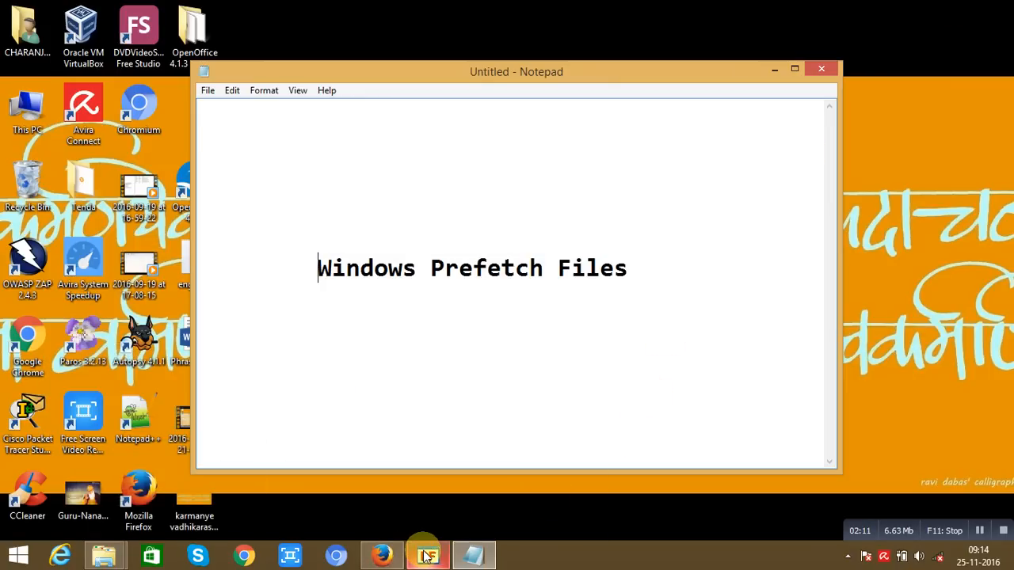
Step: Switch from Notepad to the WinPrefetchView window listing 280 prefetch entries
click(428, 554)
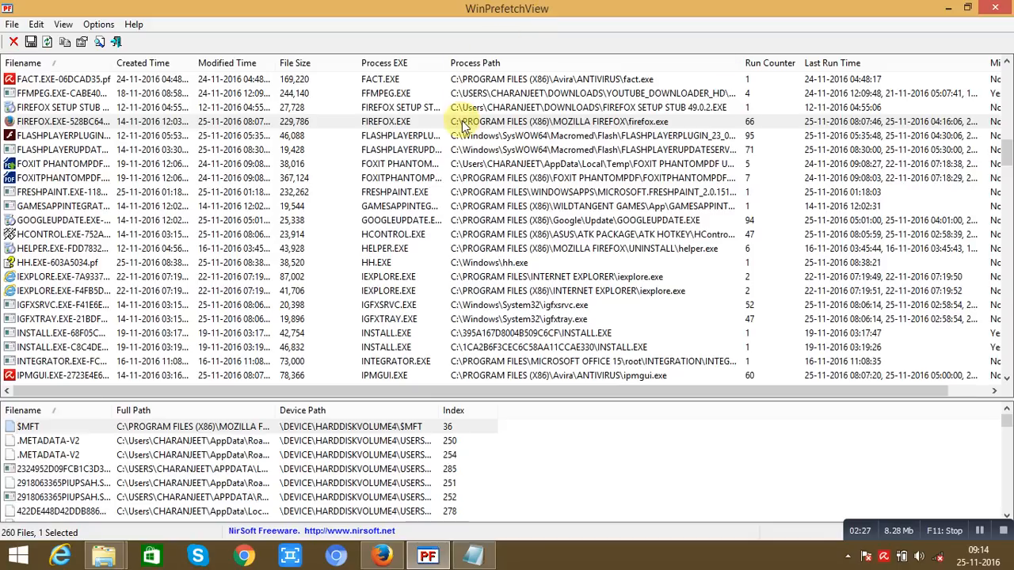
Step: Select the FIREFOX.EXE prefetch row to show its run details and loaded files
click(386, 120)
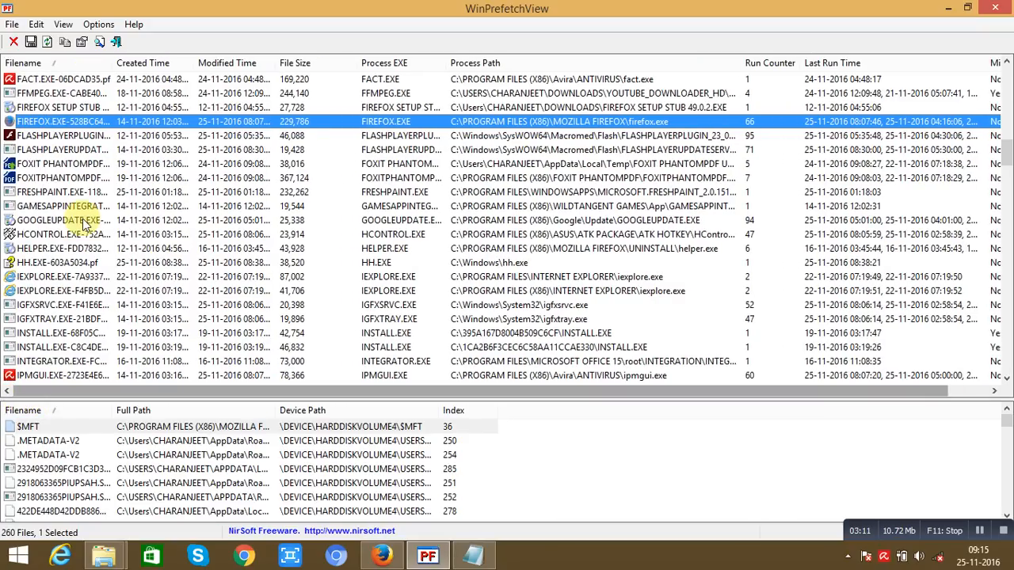
mouse_move(108, 114)
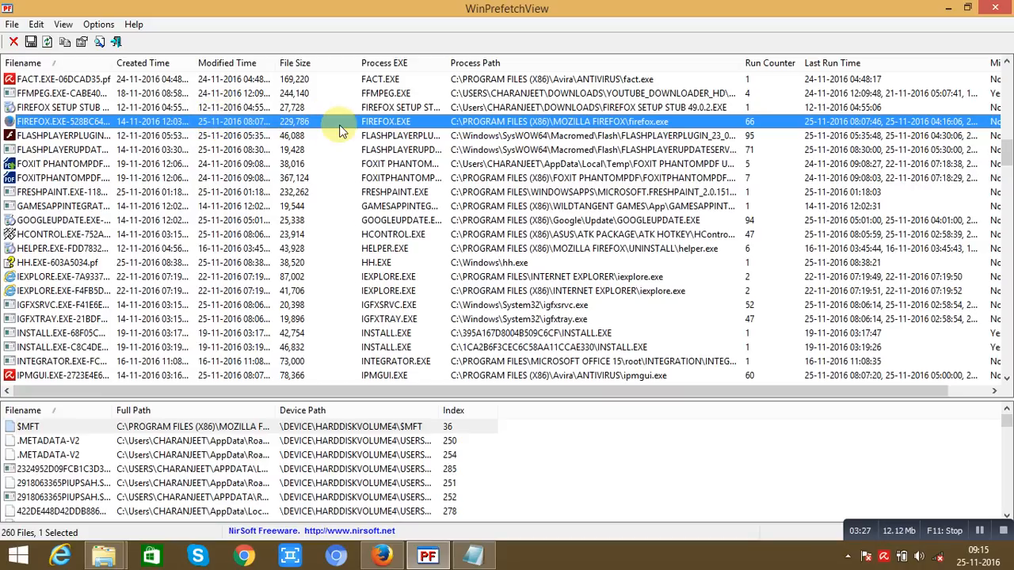
mouse_move(388, 127)
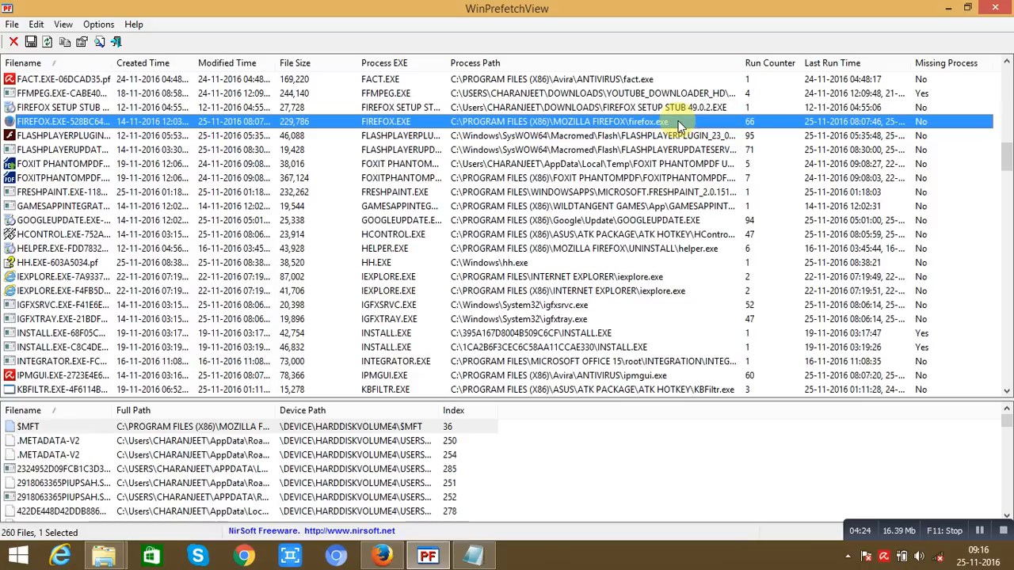
mouse_move(688, 125)
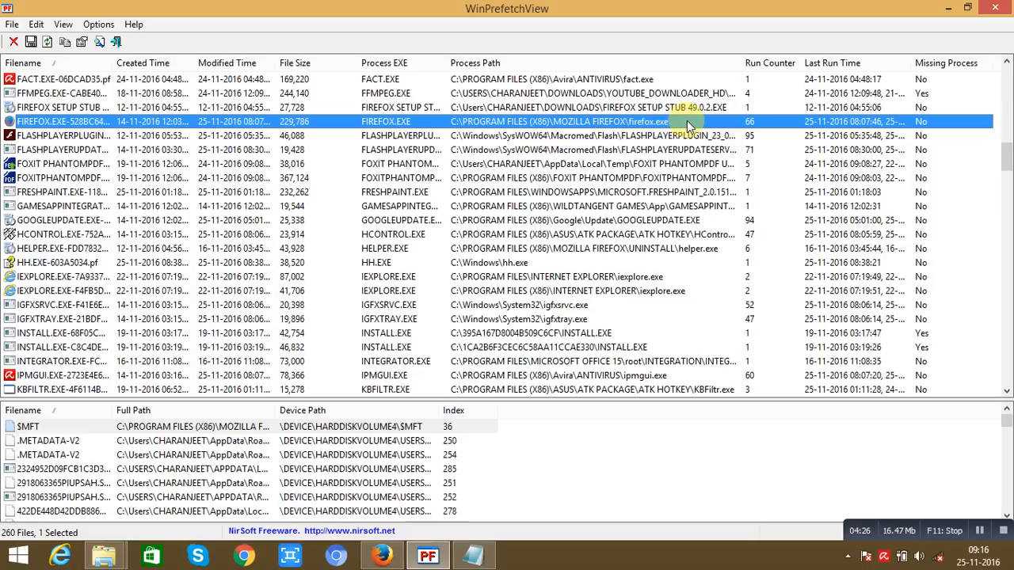